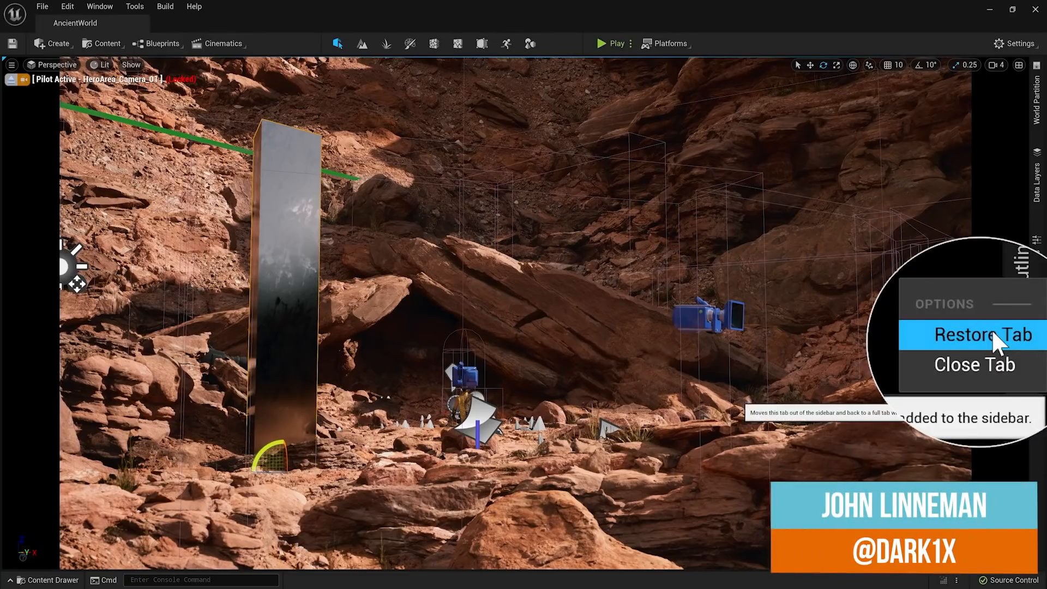
# Step: Restore the World Outliner tab, then dock it back into the editor sidebar
pyautogui.click(973, 335)
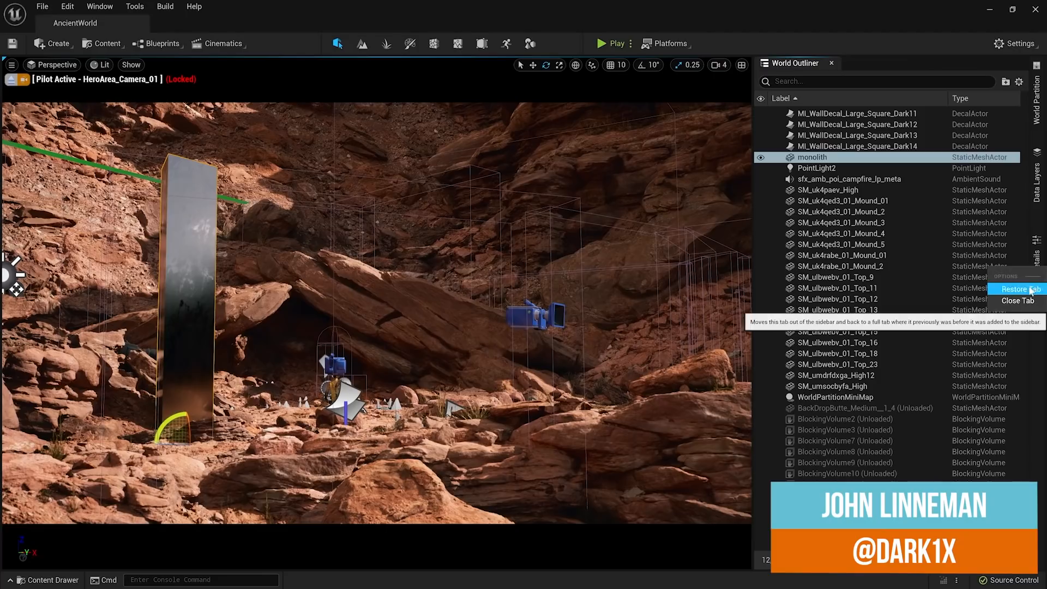
pyautogui.click(1017, 289)
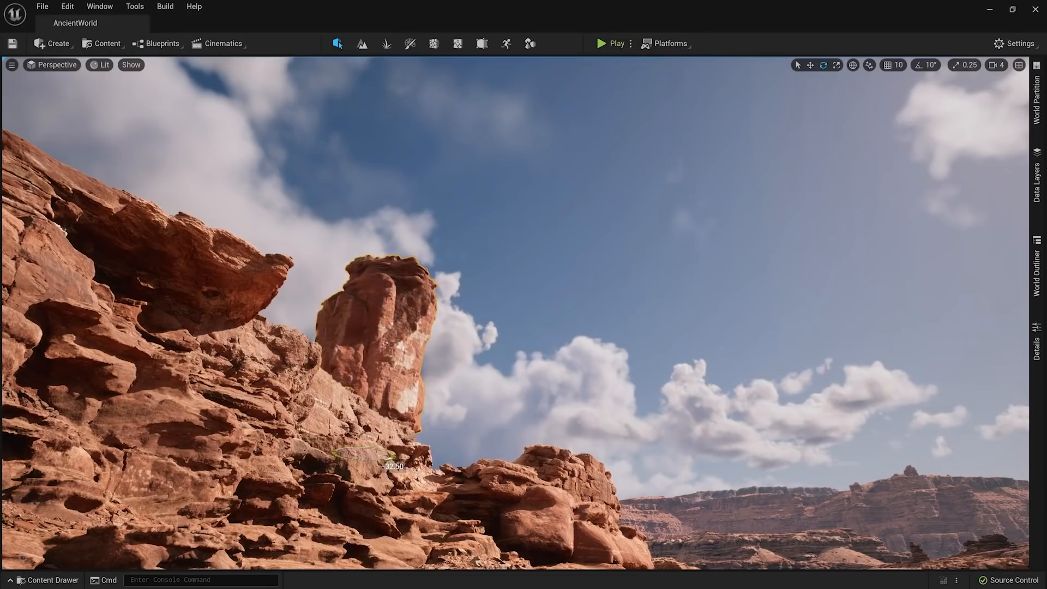
# Step: Browse the Quixel Bridge Collections library and search it for 'utah'
pyautogui.click(107, 44)
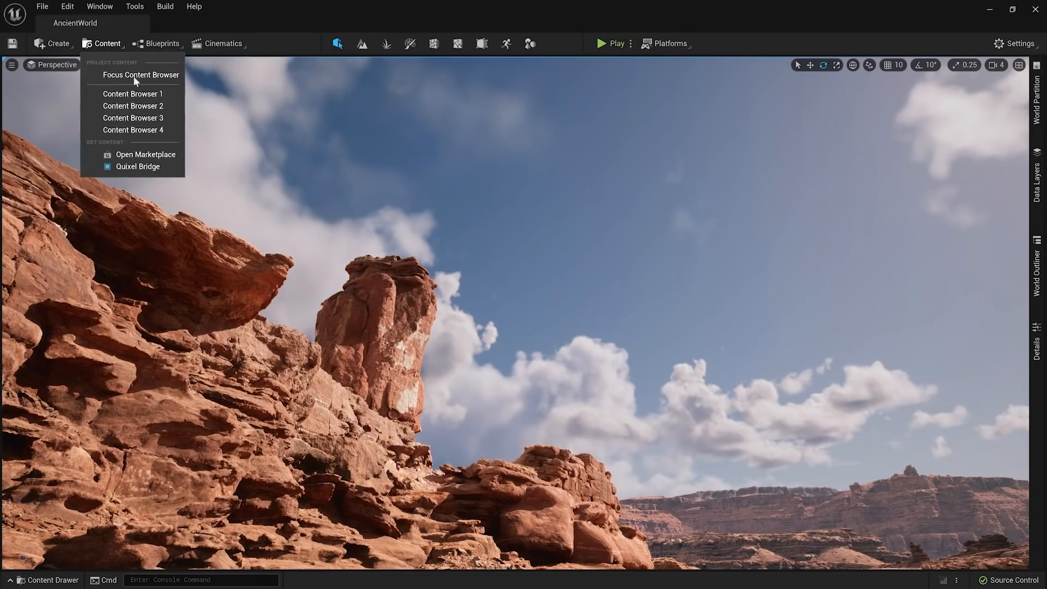
pyautogui.moveTo(138, 166)
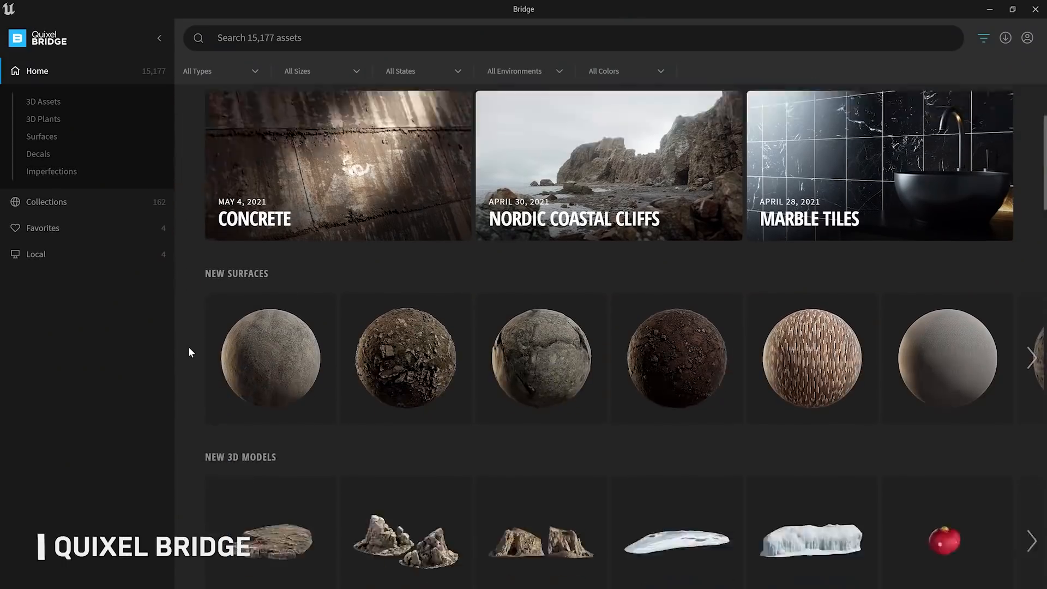
pyautogui.scroll(-3)
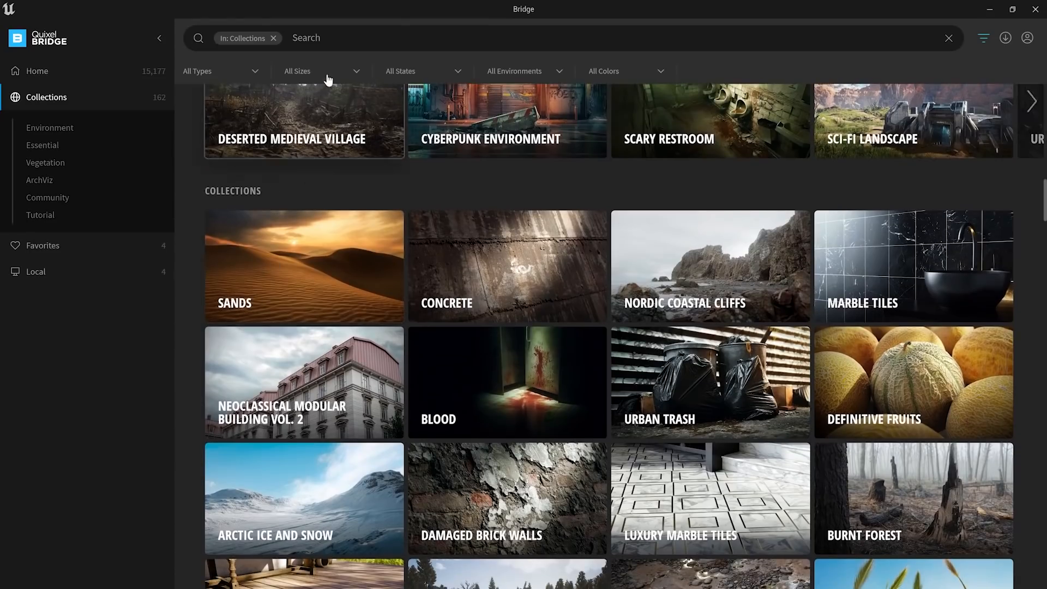
pyautogui.write('utah')
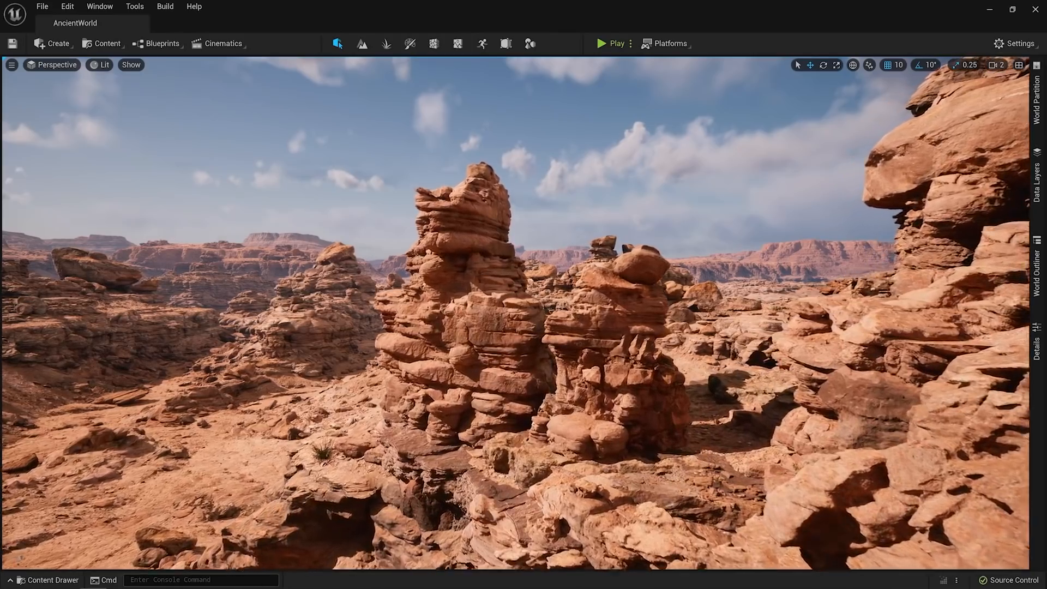
pyautogui.click(602, 44)
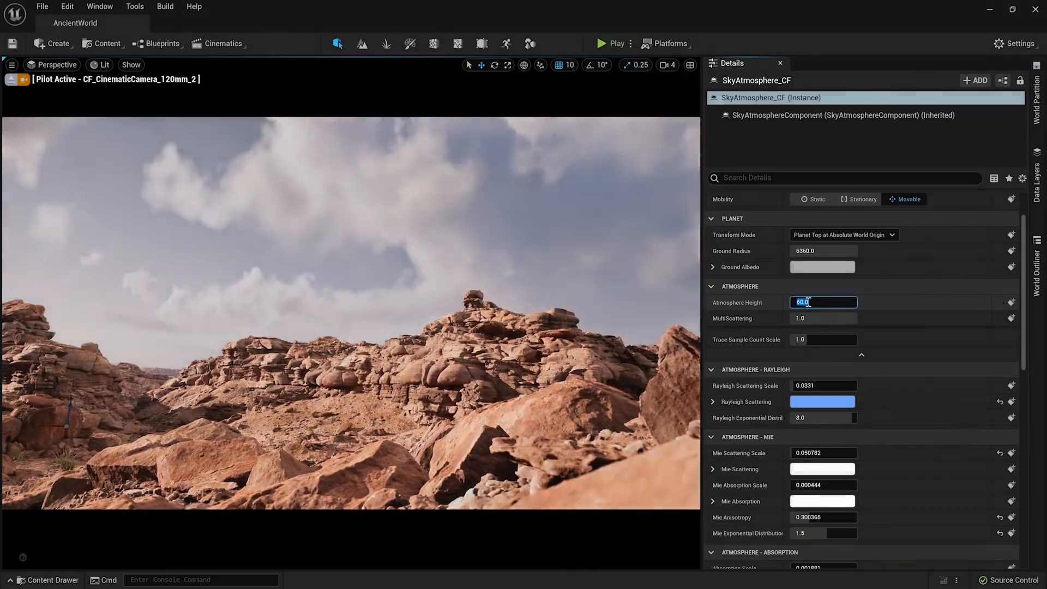
# Step: Edit the SkyAtmosphere_CF Rayleigh Scattering Scale field, reading 0.0331
pyautogui.click(822, 386)
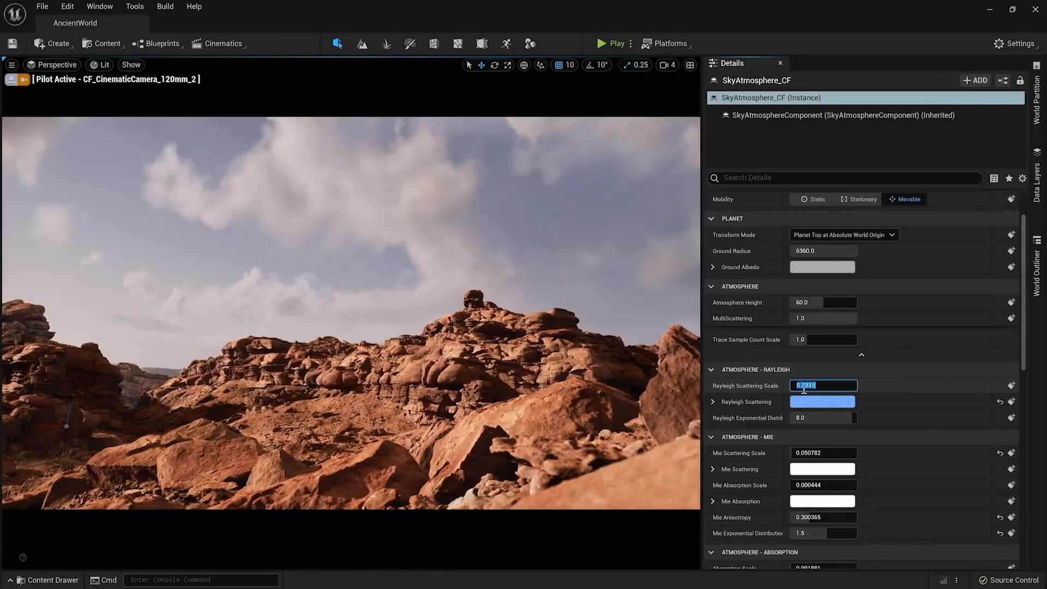
pyautogui.click(606, 43)
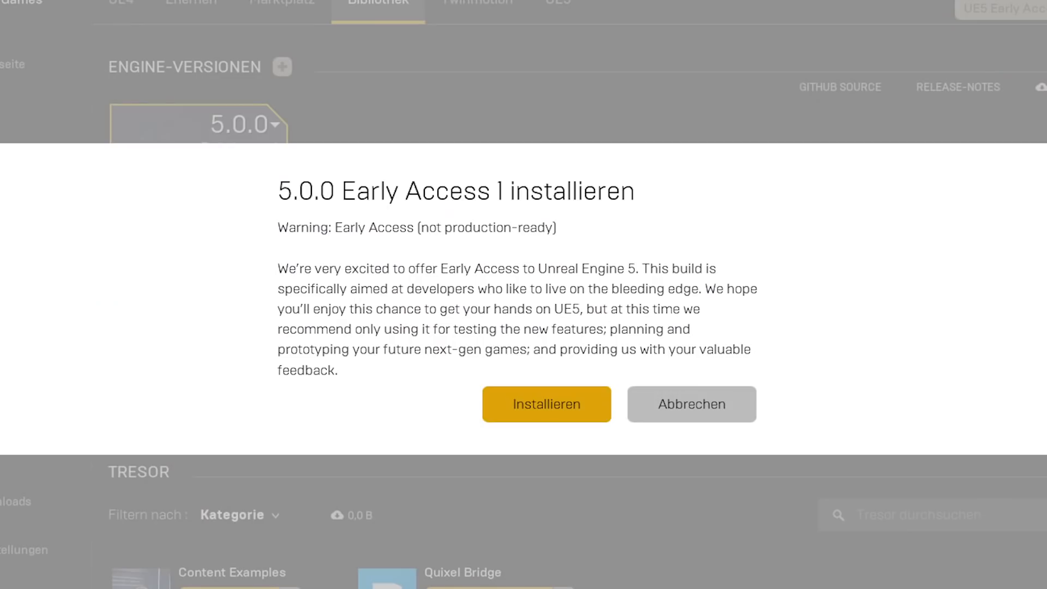
# Step: Choose to install Unreal Engine 5.0.0 Early Access 1 from the launcher Library
pyautogui.click(546, 403)
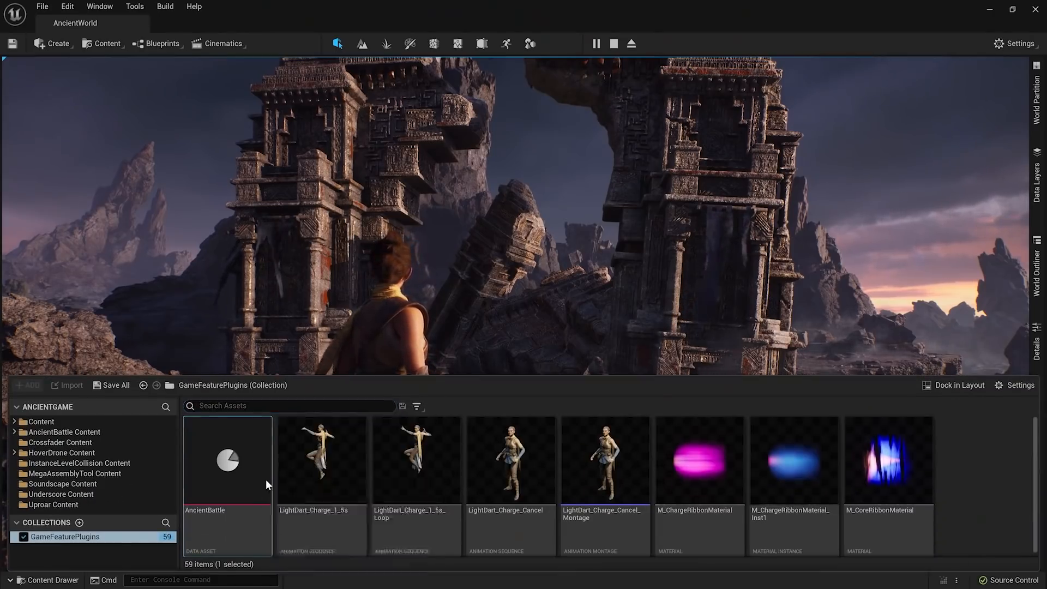
# Step: Inspect the AncientBattle game feature data and expand its five Actions
pyautogui.doubleClick(227, 460)
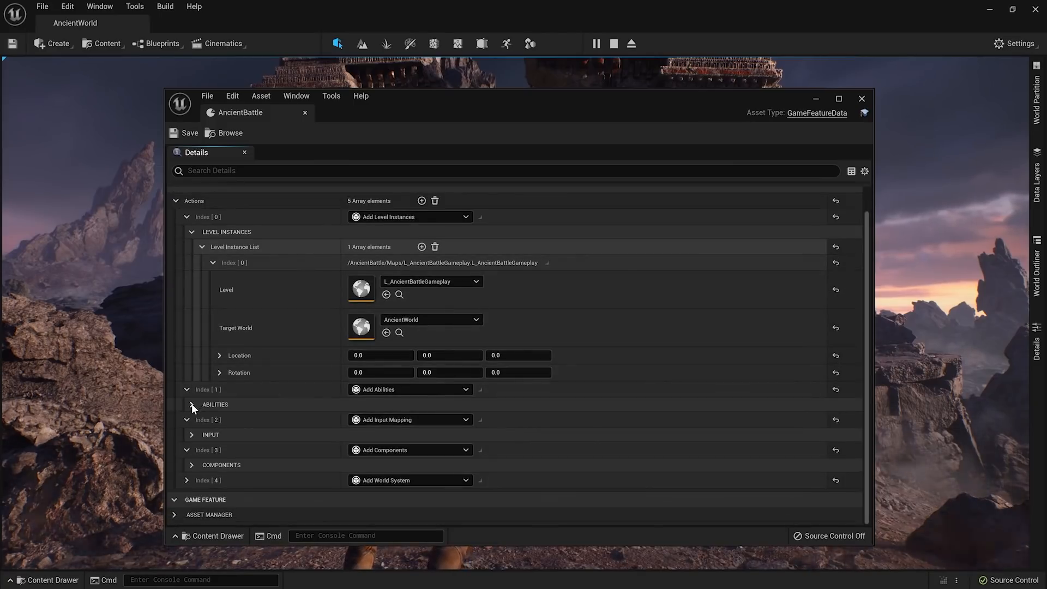
pyautogui.click(191, 403)
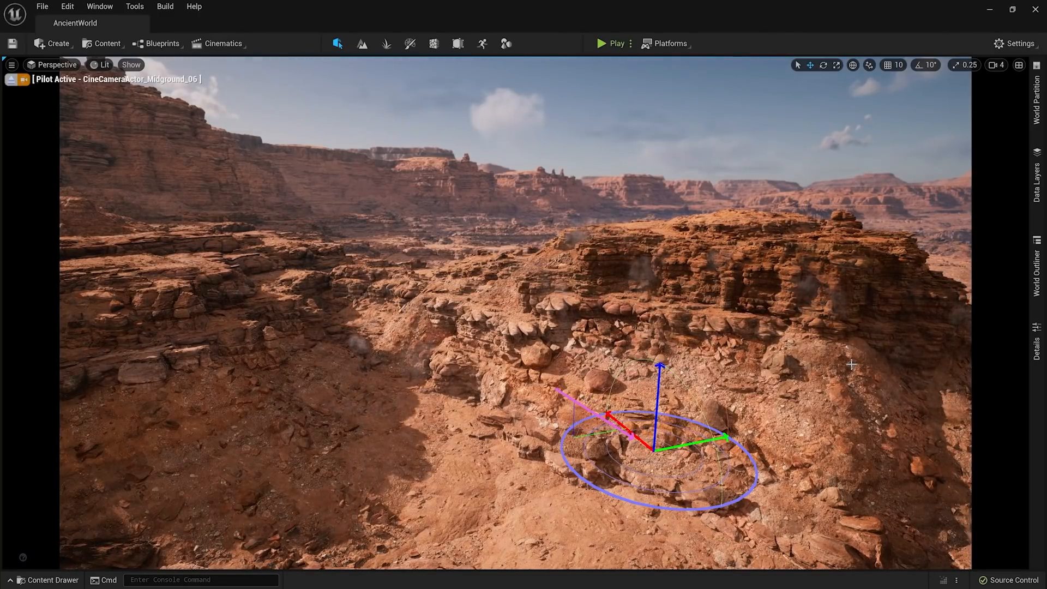
# Step: Eject from the piloted camera to fly the perspective viewport toward the red boulder
pyautogui.click(609, 44)
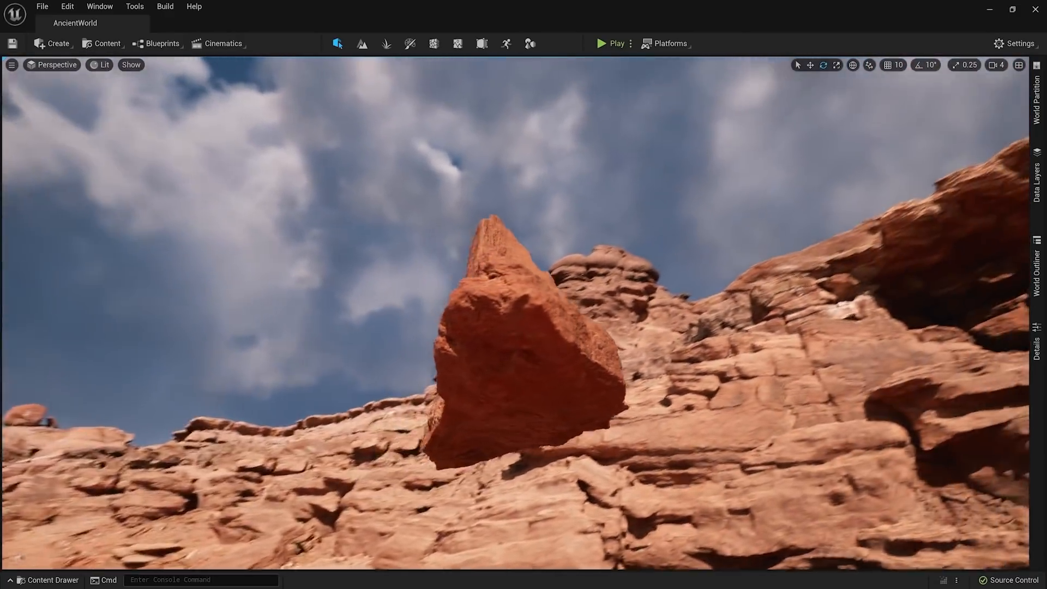
pyautogui.click(603, 44)
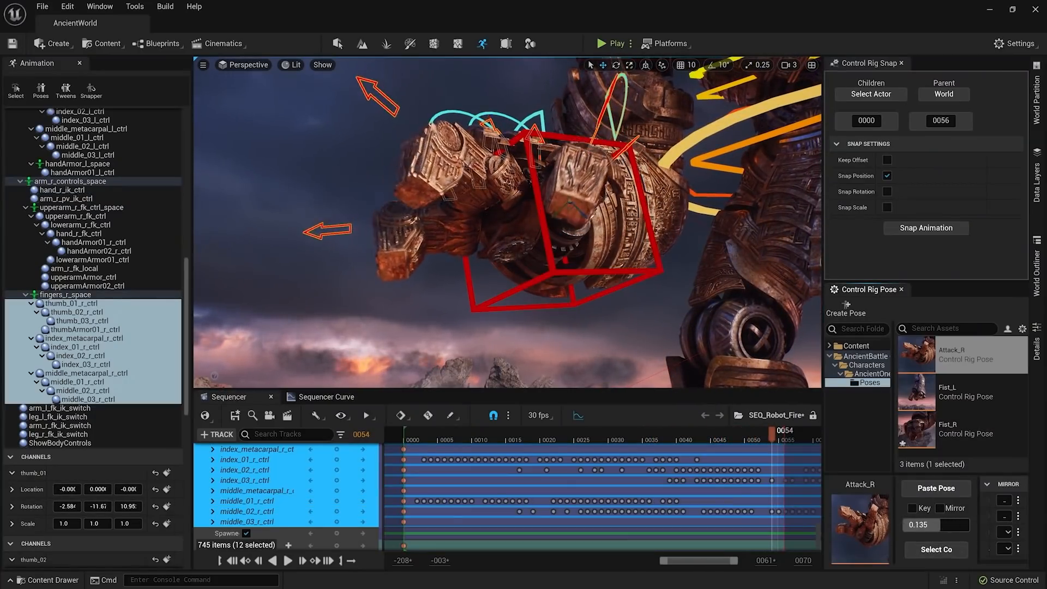
# Step: Pose the colossus's right-hand finger controls in the viewport to clench the hand
pyautogui.moveTo(774, 440); pyautogui.dragTo(674, 440)
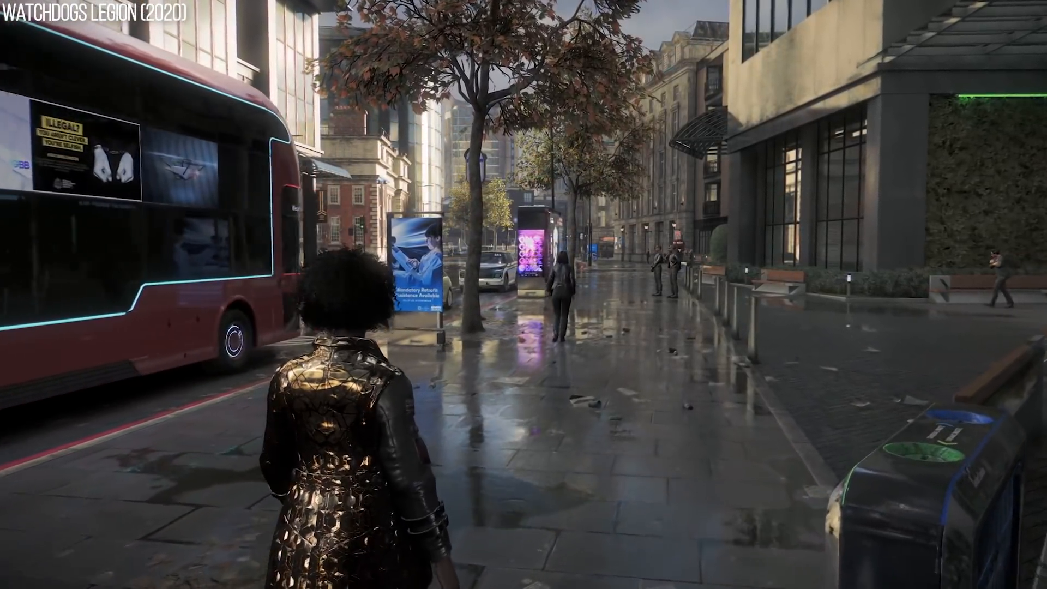
# Step: Walk the Watch Dogs Legion character forward down the wet street
pyautogui.press('w')
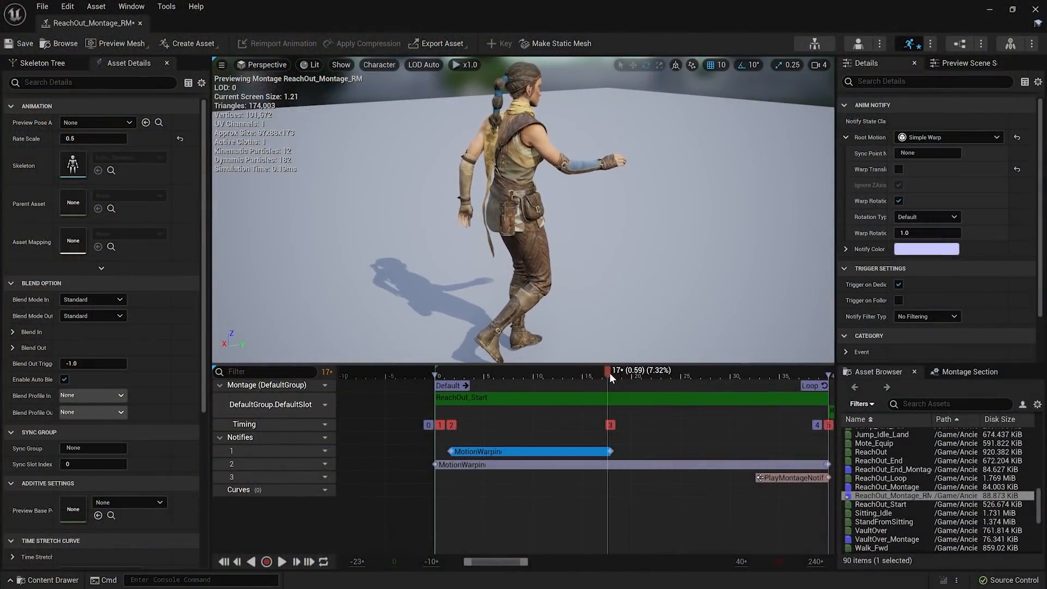
# Step: Scrub the ReachOut_Montage_RM timeline across its MotionWarping notify windows
pyautogui.click(927, 153)
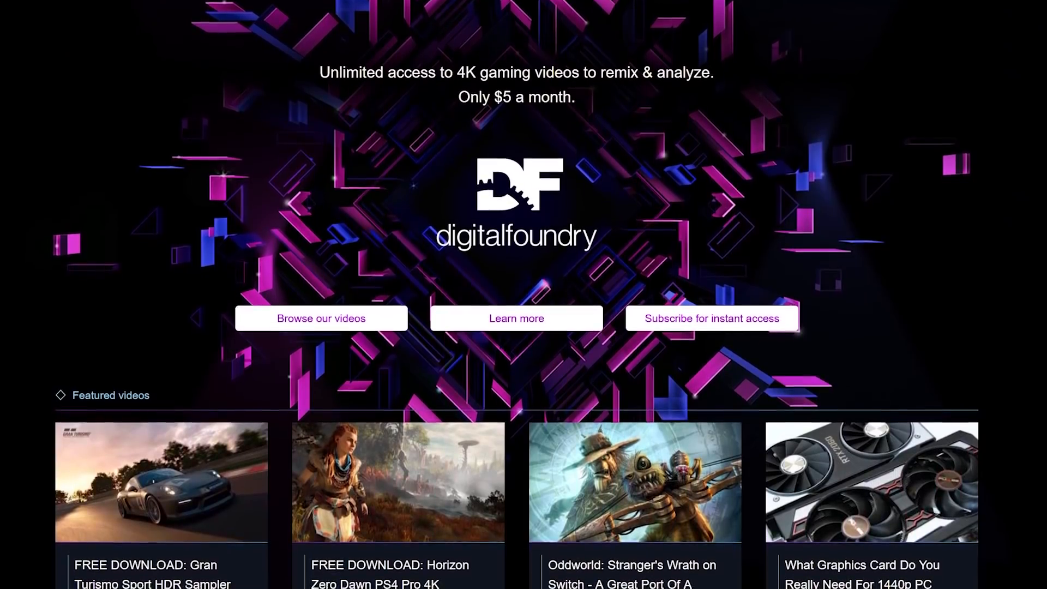
# Step: Scroll the Digital Foundry homepage down to the Featured videos section
pyautogui.scroll(-3)
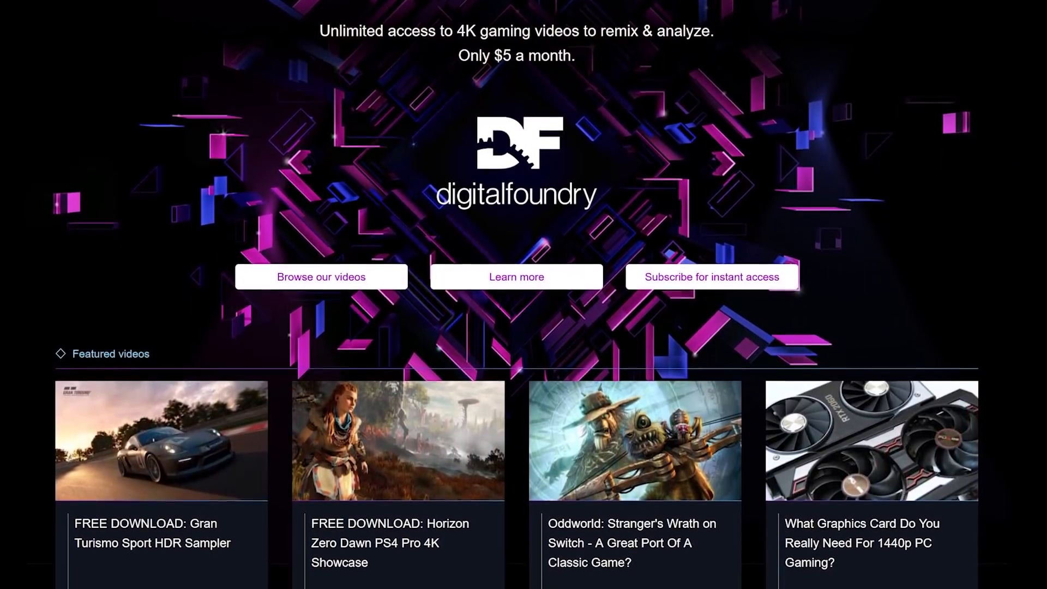
pyautogui.scroll(-3)
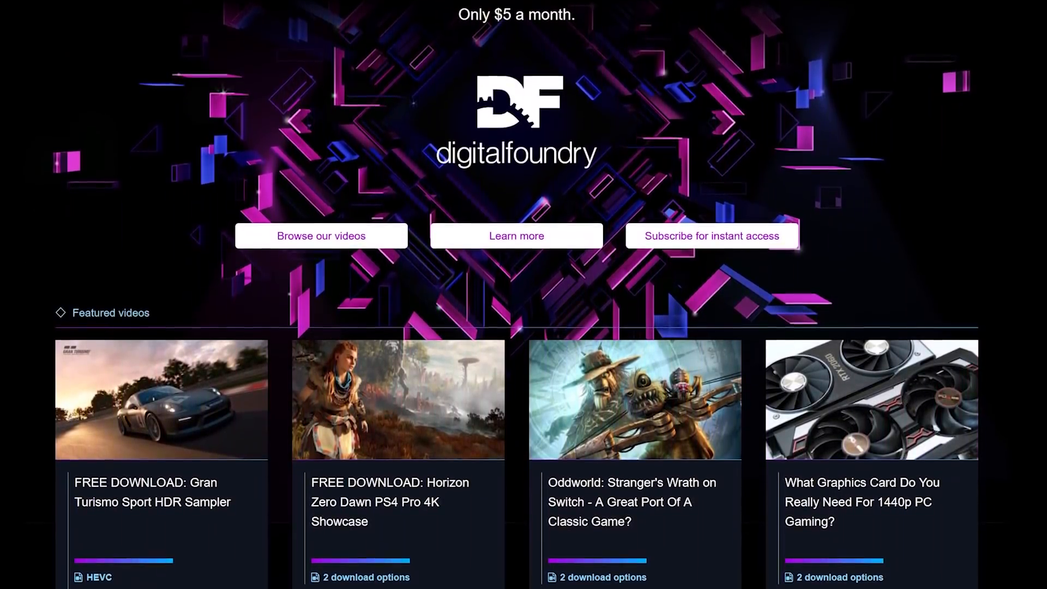